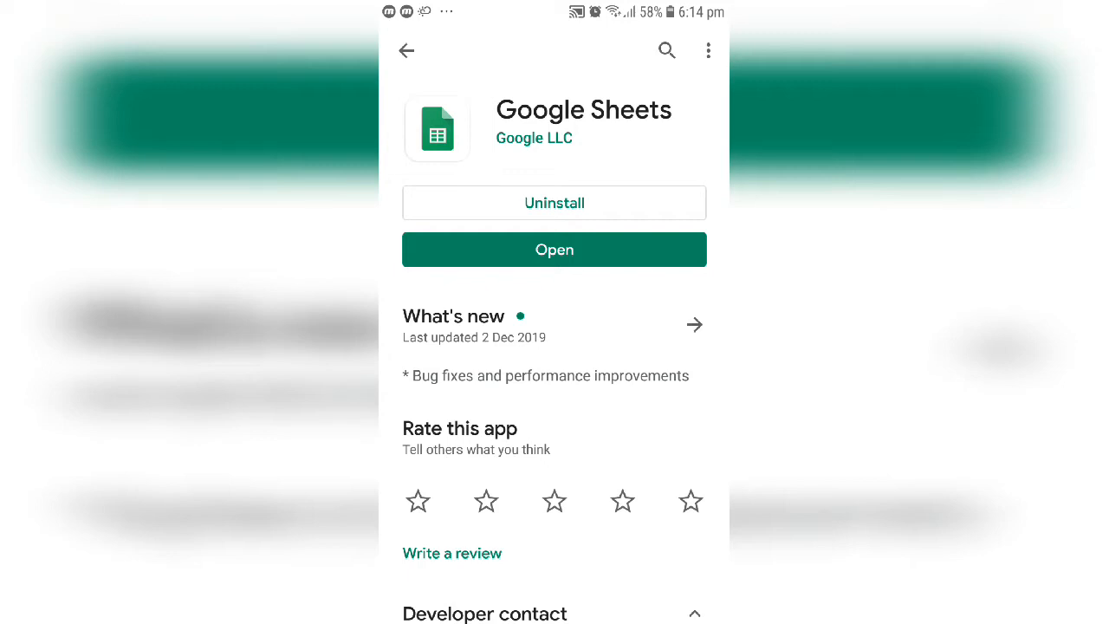
click(406, 51)
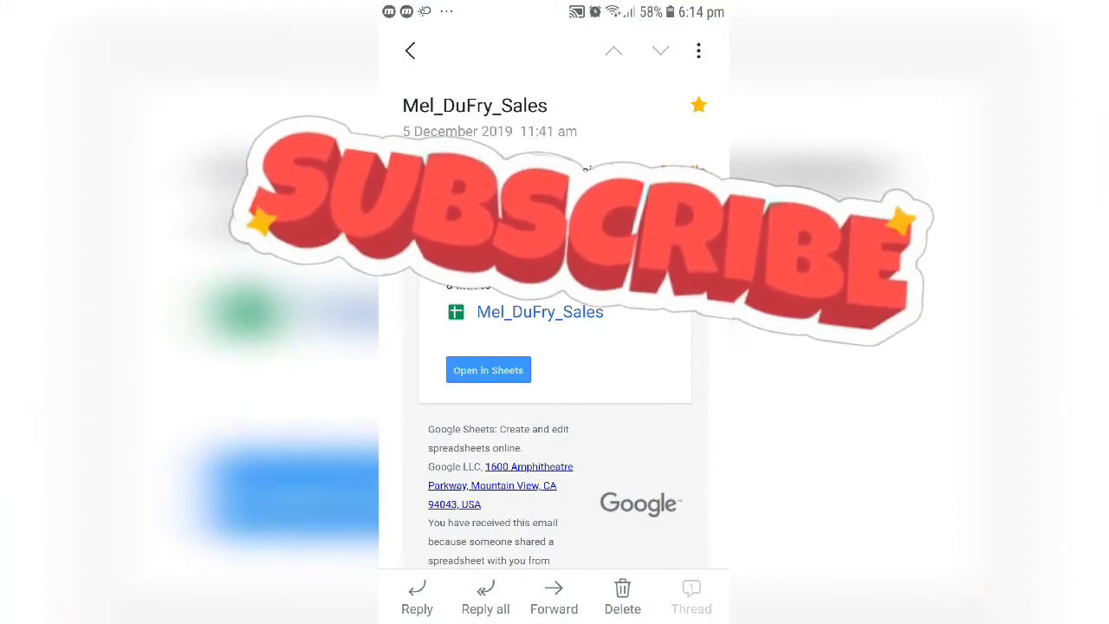
click(488, 370)
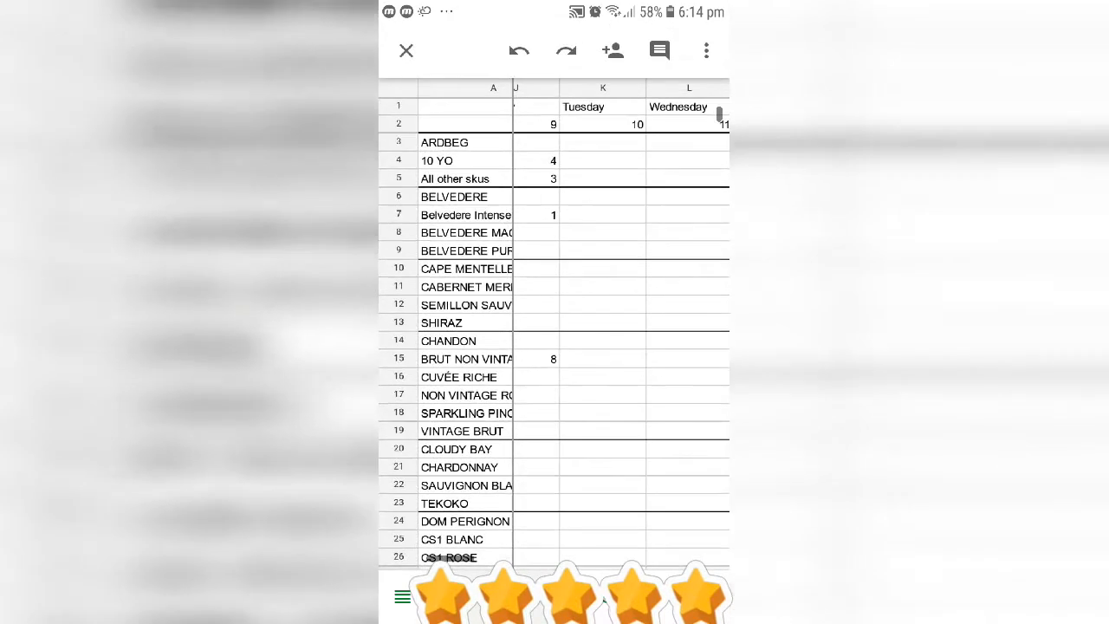
scroll(down, 3)
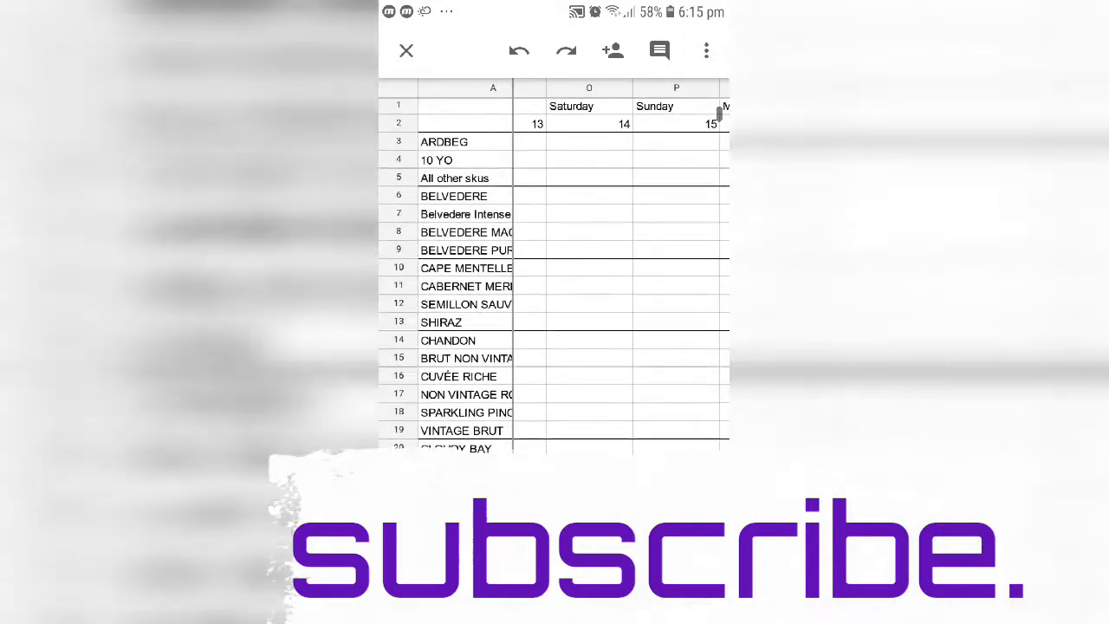
scroll(down, 3)
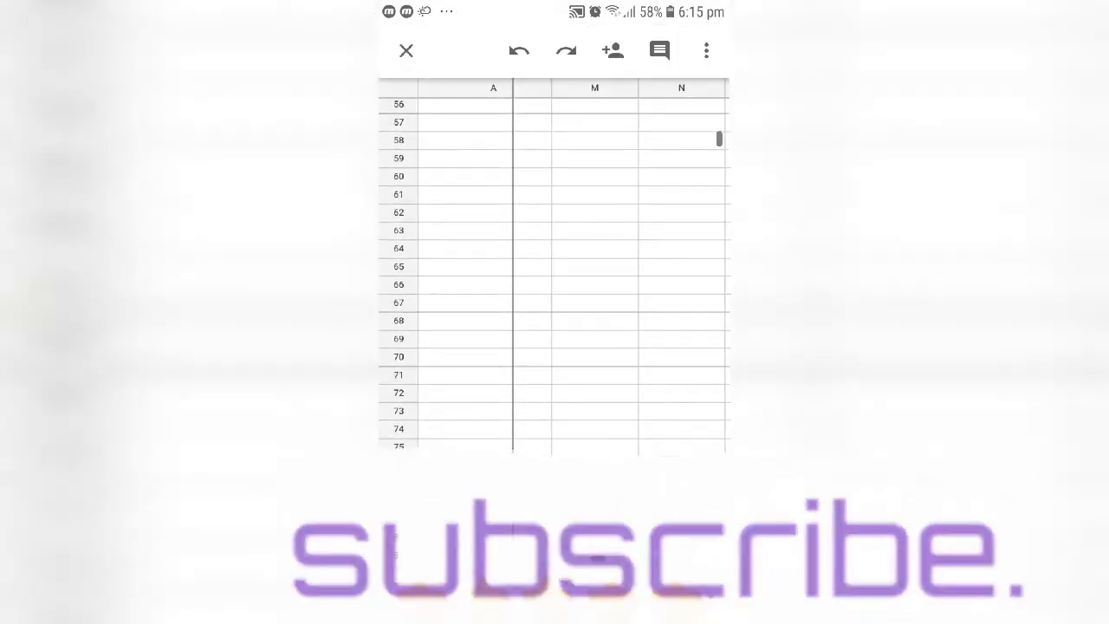
scroll(up, 3)
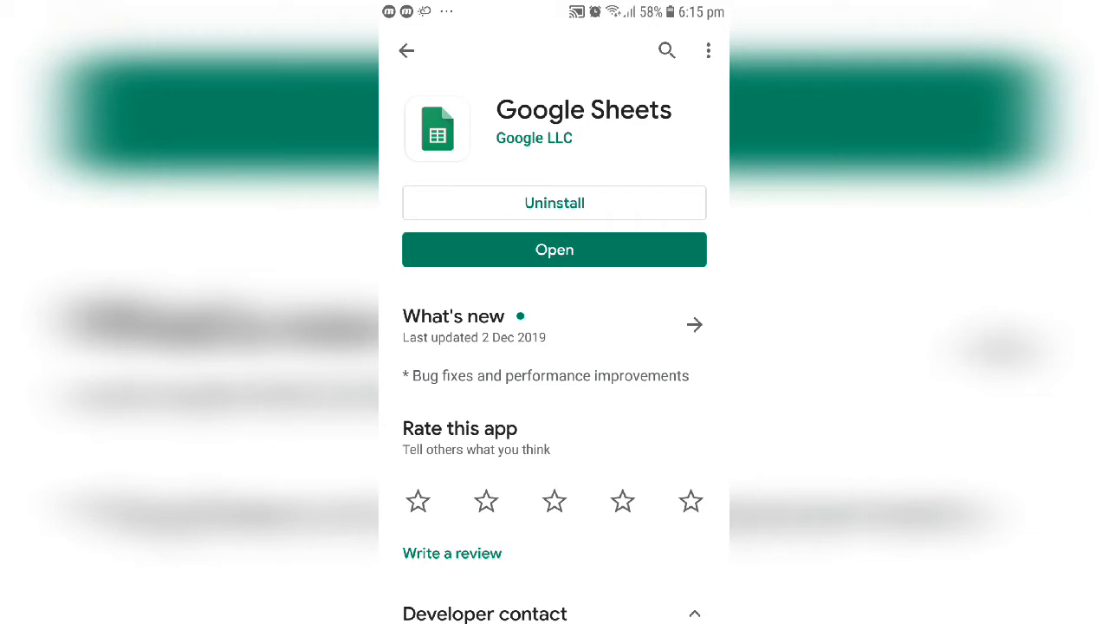
Launch Google Sheets from its Play Store listing to show recent files
click(554, 249)
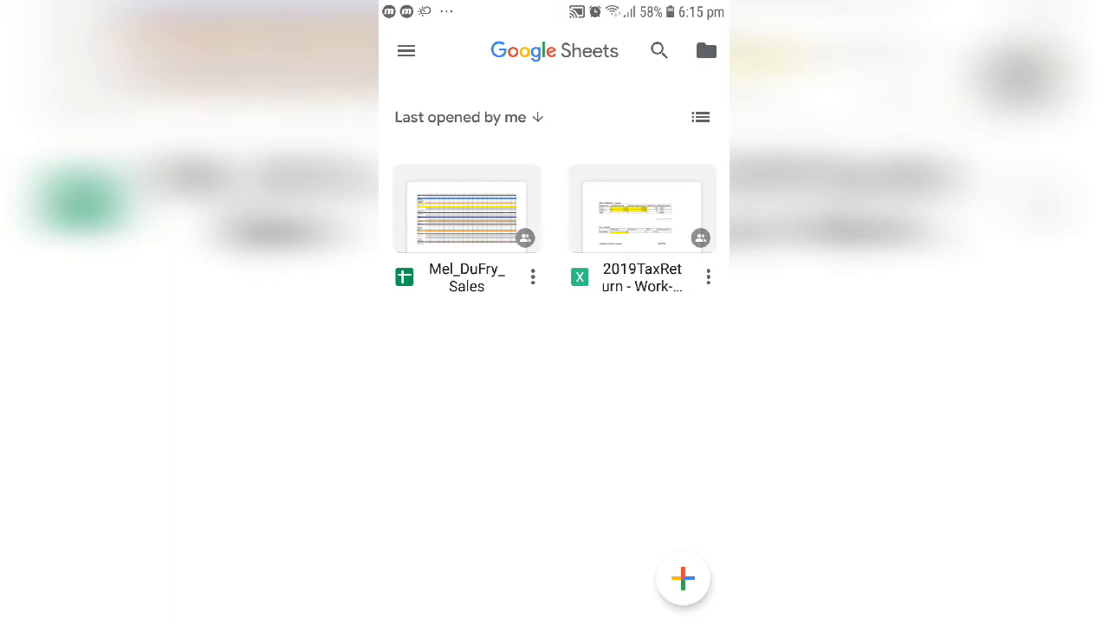
click(467, 209)
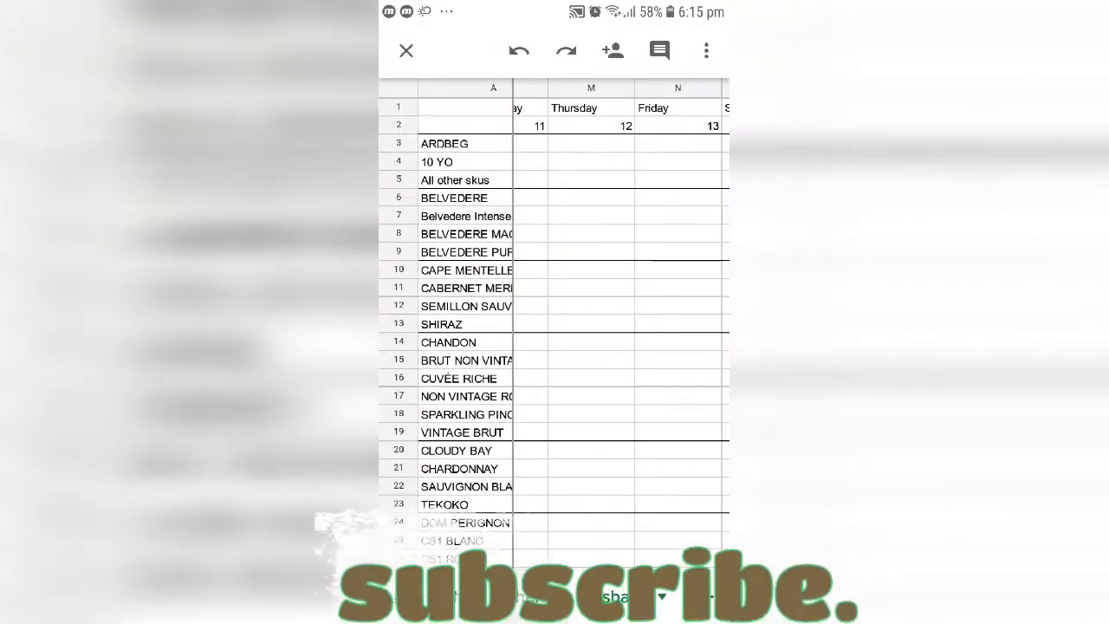
scroll(right, 3)
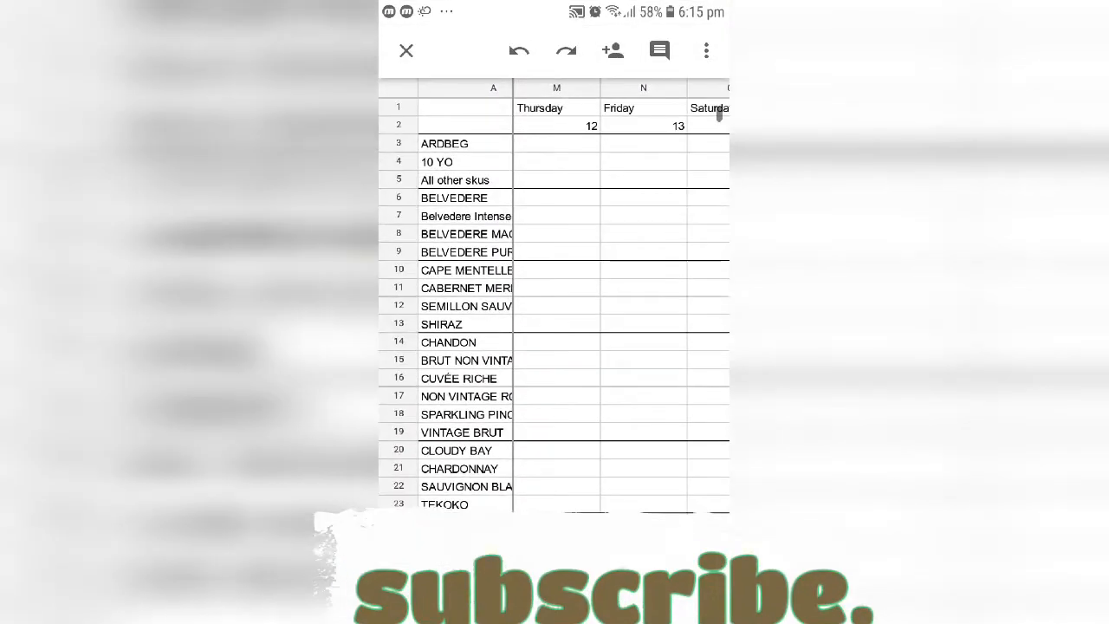
scroll(right, 3)
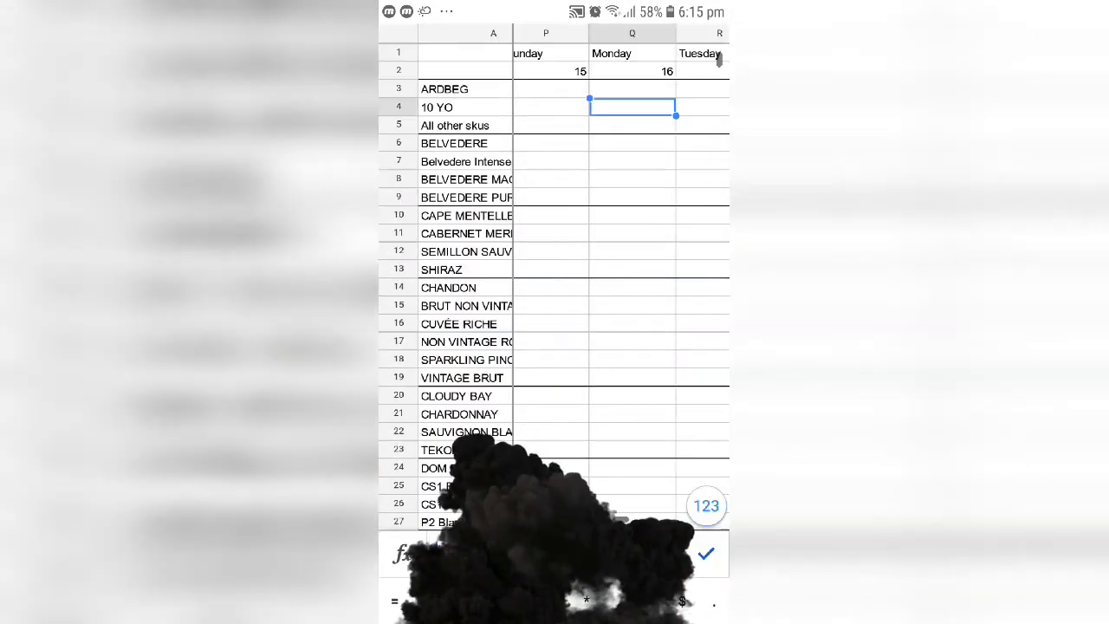
Enter 0 in the cell, then view columns AD and AE for days 29 and 30
text(0)
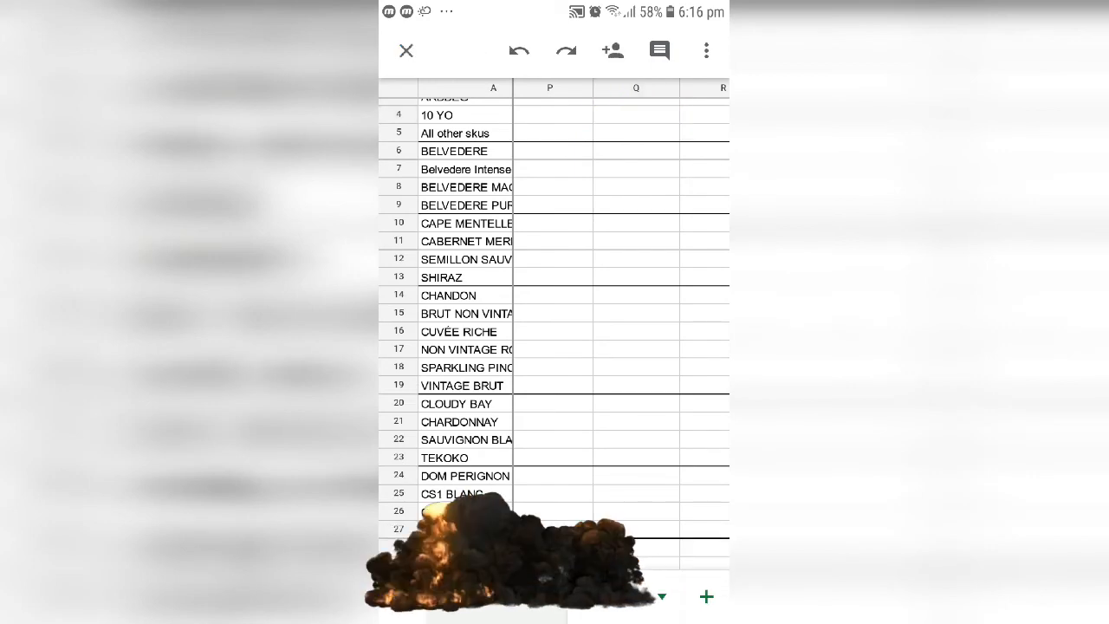
scroll(up, 3)
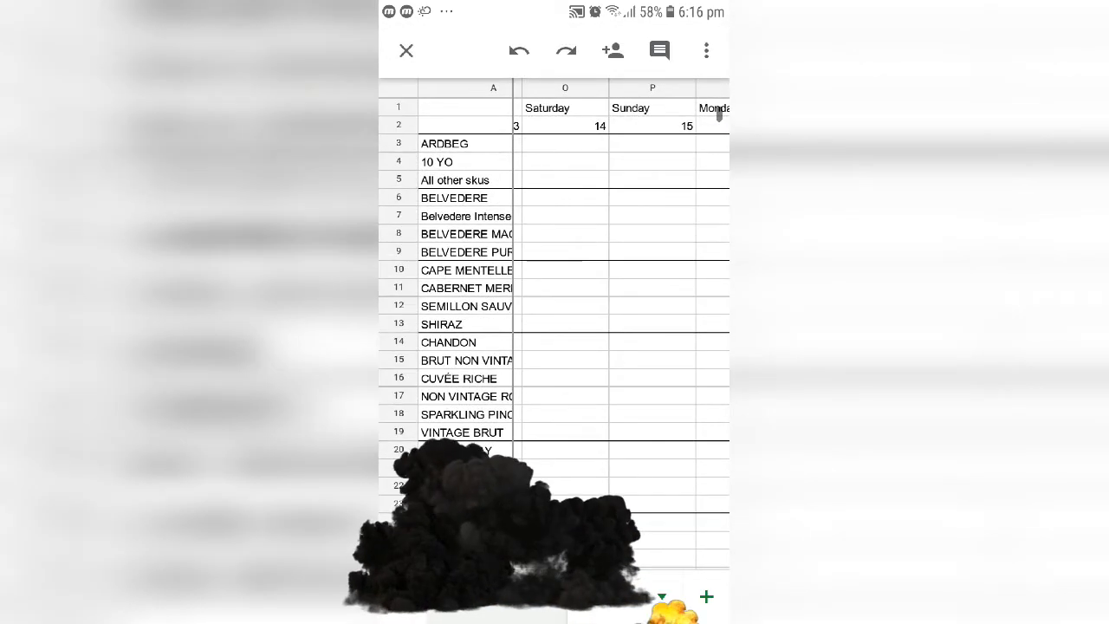
scroll(right, 3)
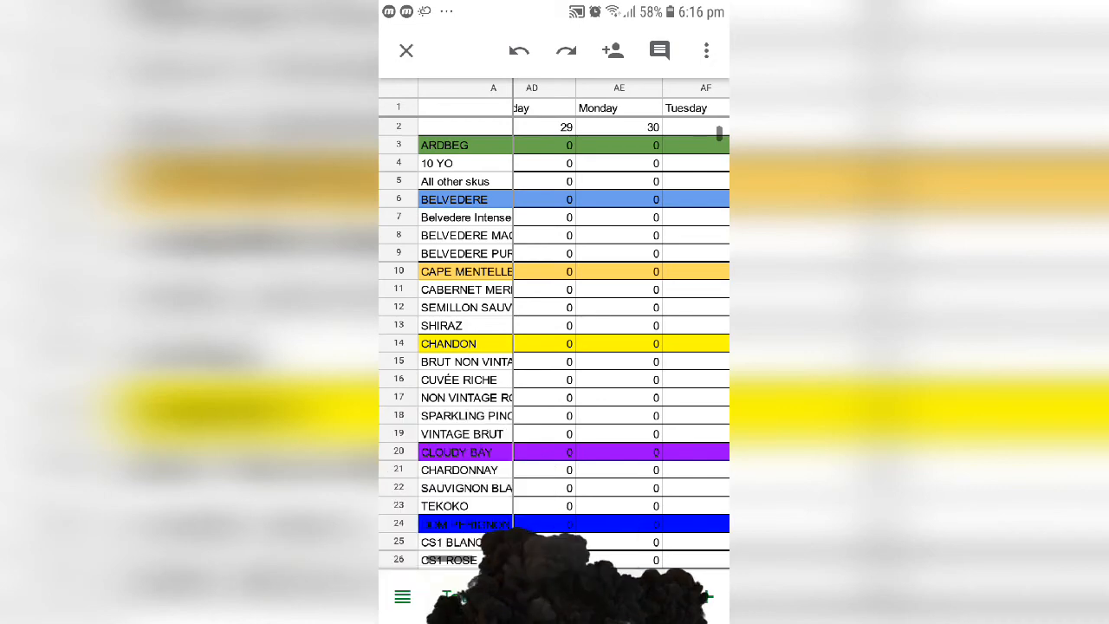